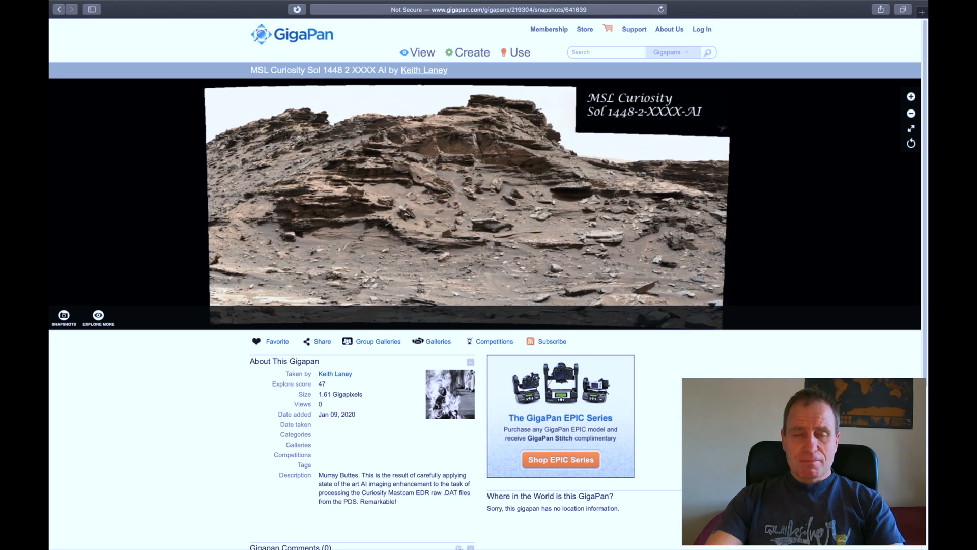
pyautogui.moveTo(355, 409)
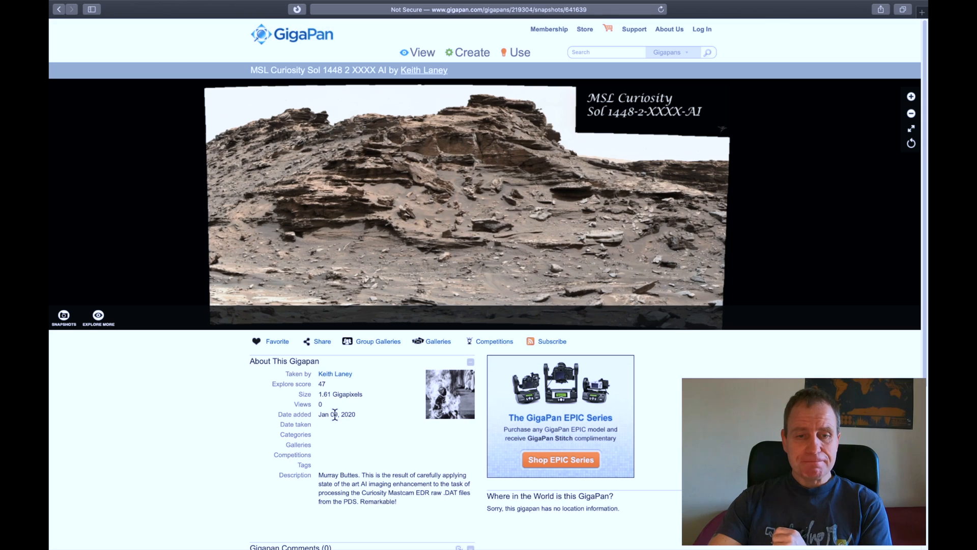
pyautogui.moveTo(325, 474)
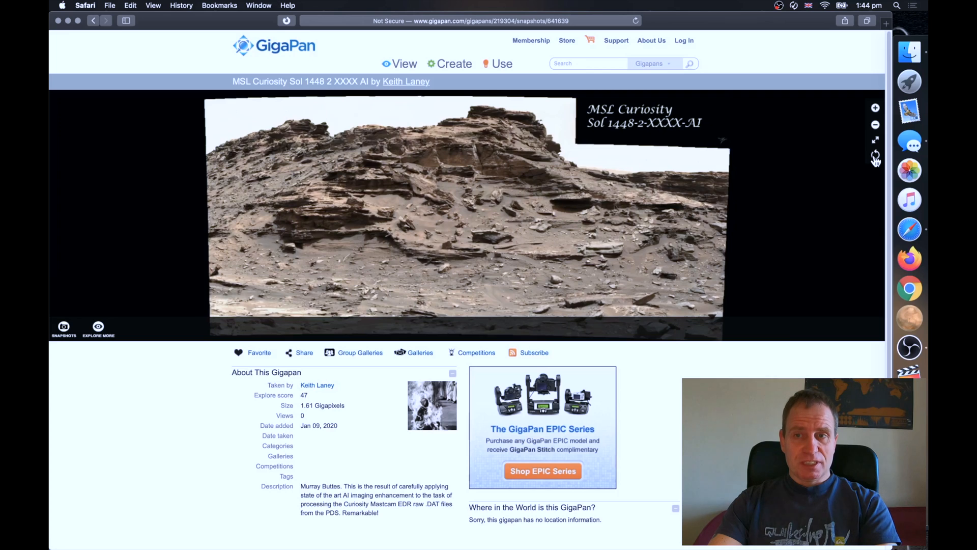
# Switch the Curiosity panorama to fullscreen view.
pyautogui.click(875, 140)
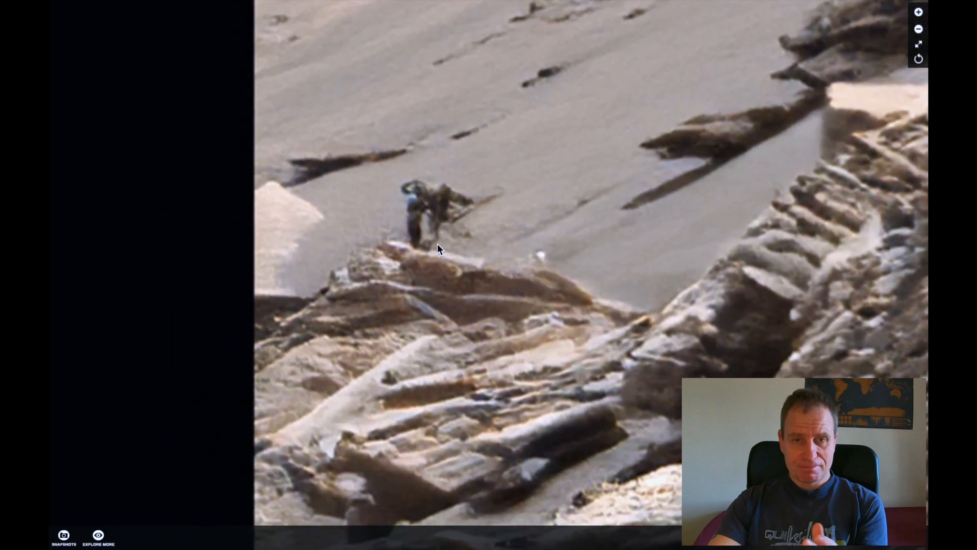
pyautogui.moveTo(525, 142)
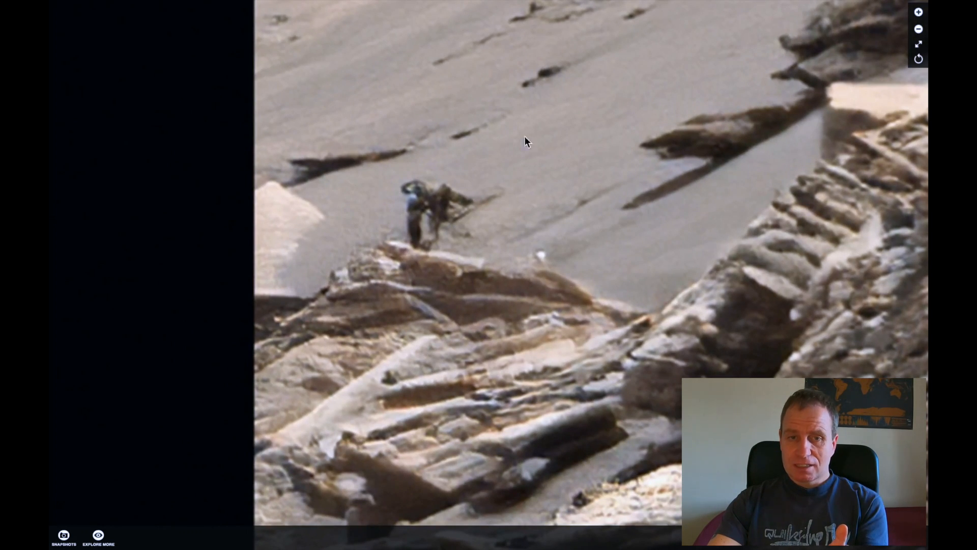
pyautogui.moveTo(407, 244)
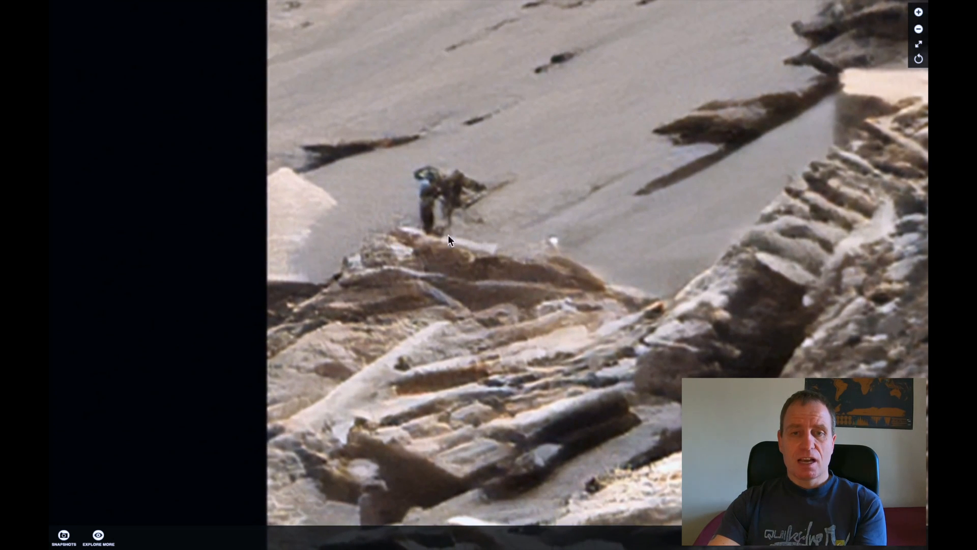
pyautogui.moveTo(454, 210)
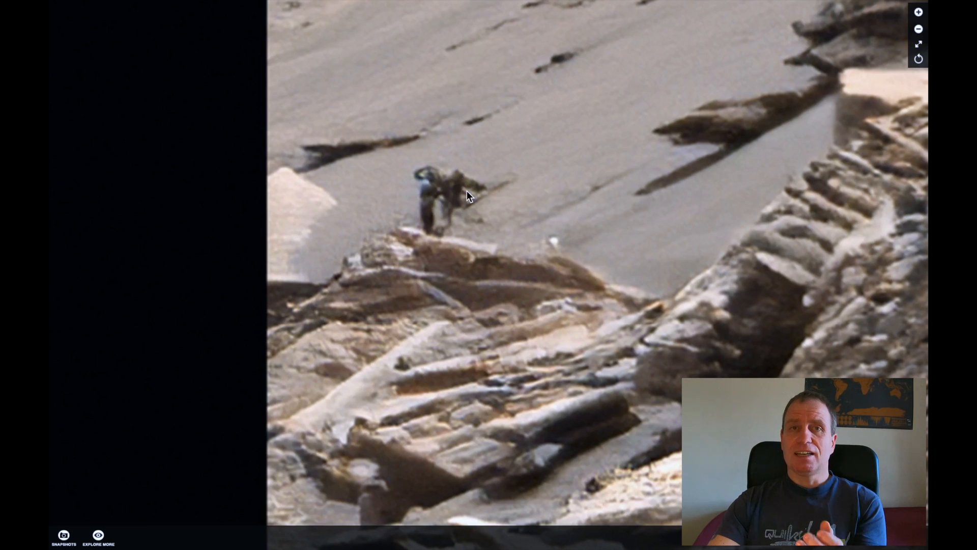
pyautogui.moveTo(460, 195)
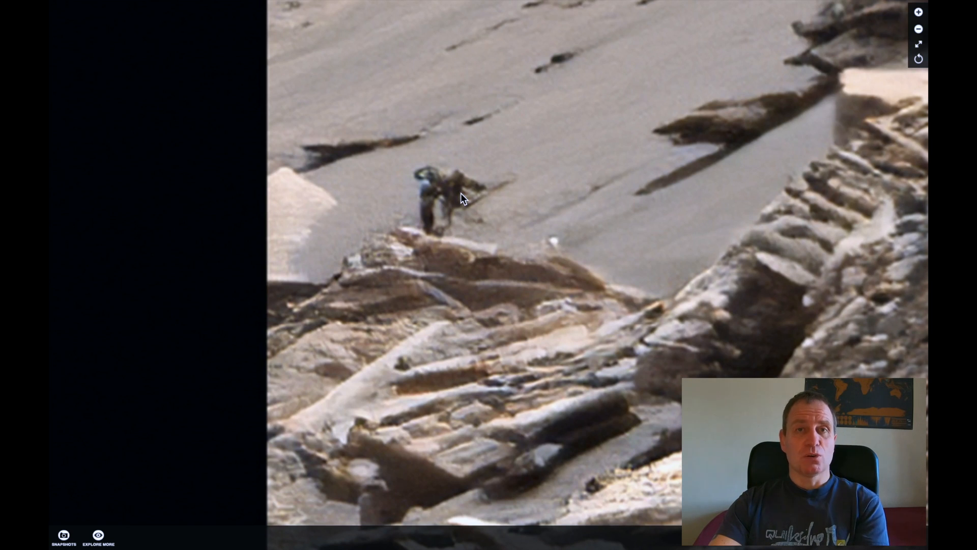
pyautogui.moveTo(438, 175)
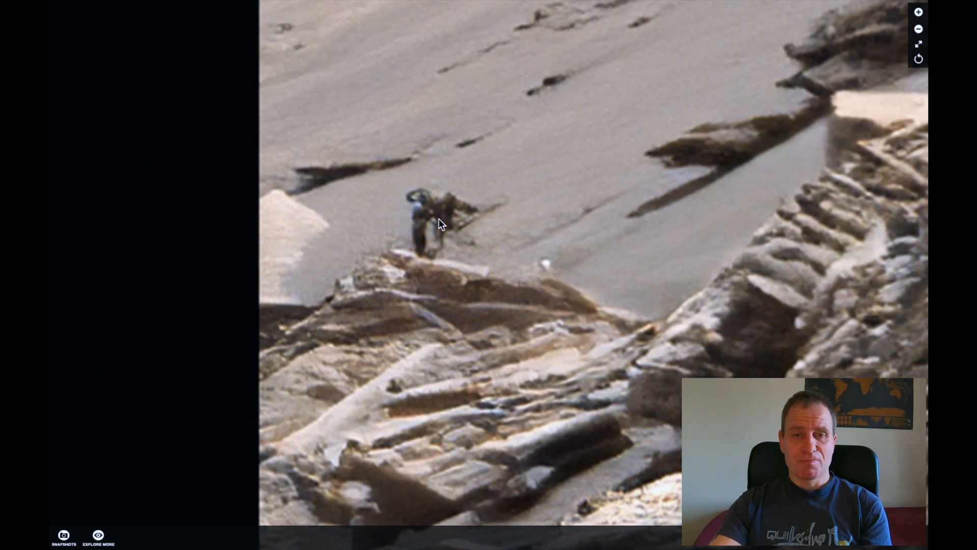
pyautogui.moveTo(437, 265)
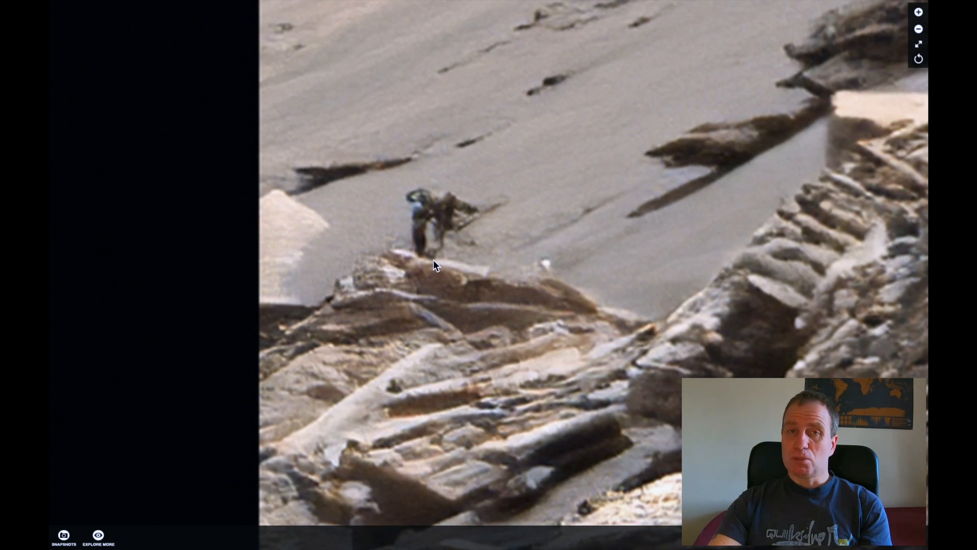
pyautogui.moveTo(427, 215)
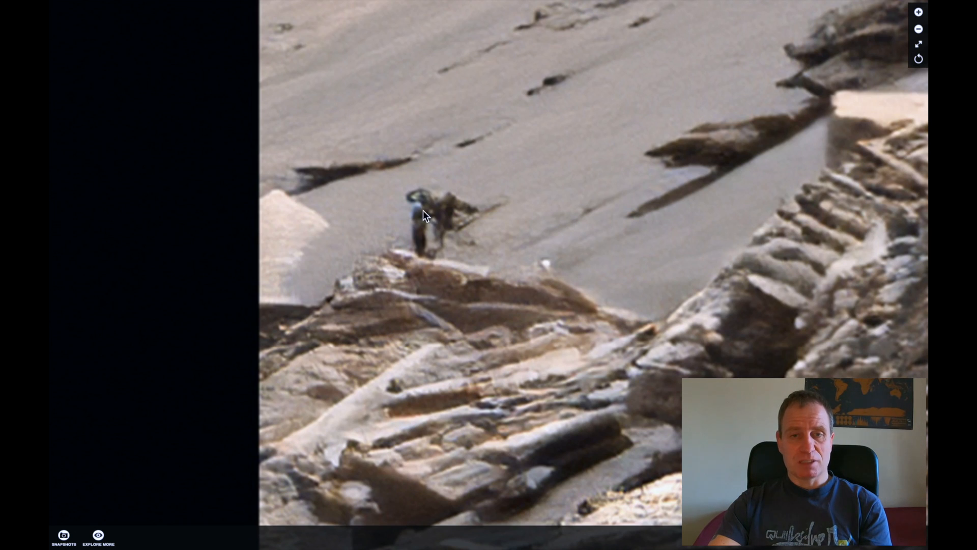
pyautogui.moveTo(422, 224)
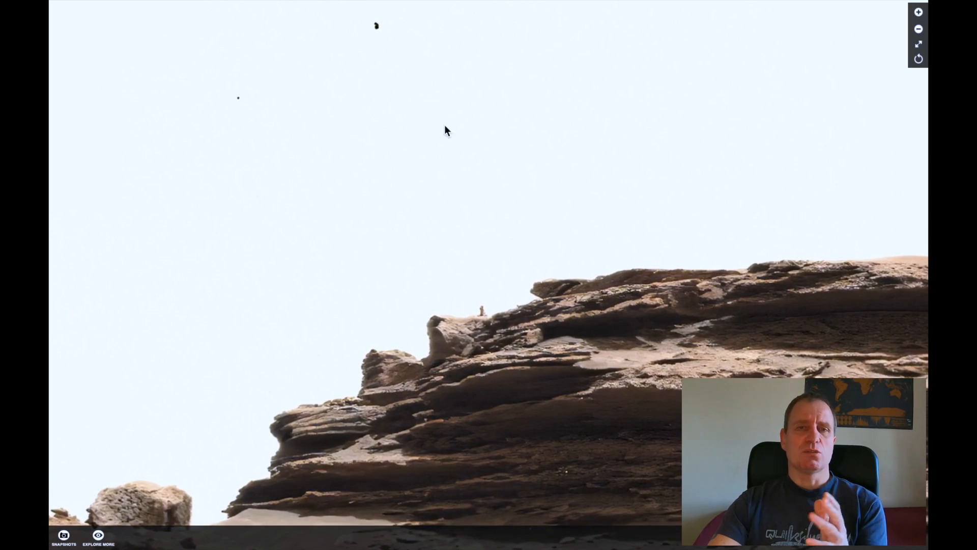
pyautogui.moveTo(358, 64)
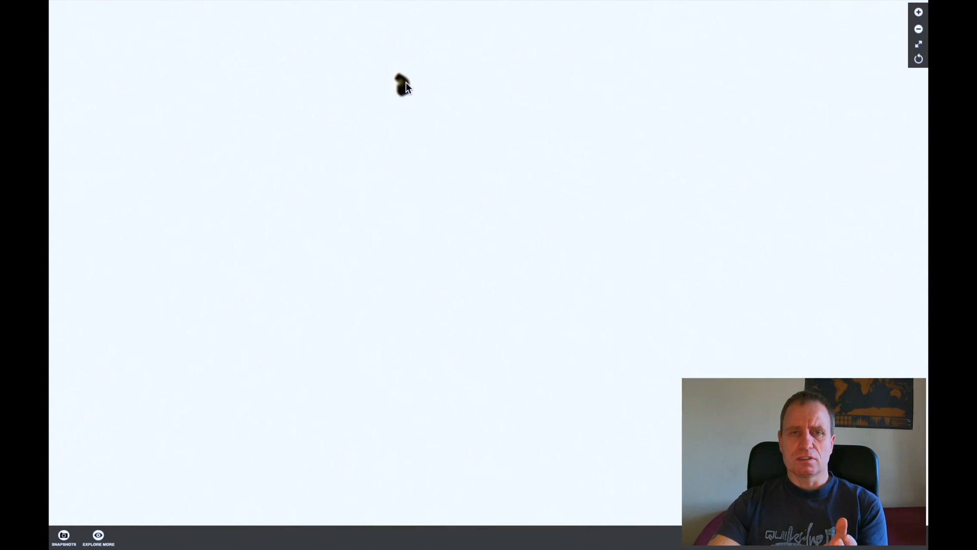
pyautogui.moveTo(556, 100)
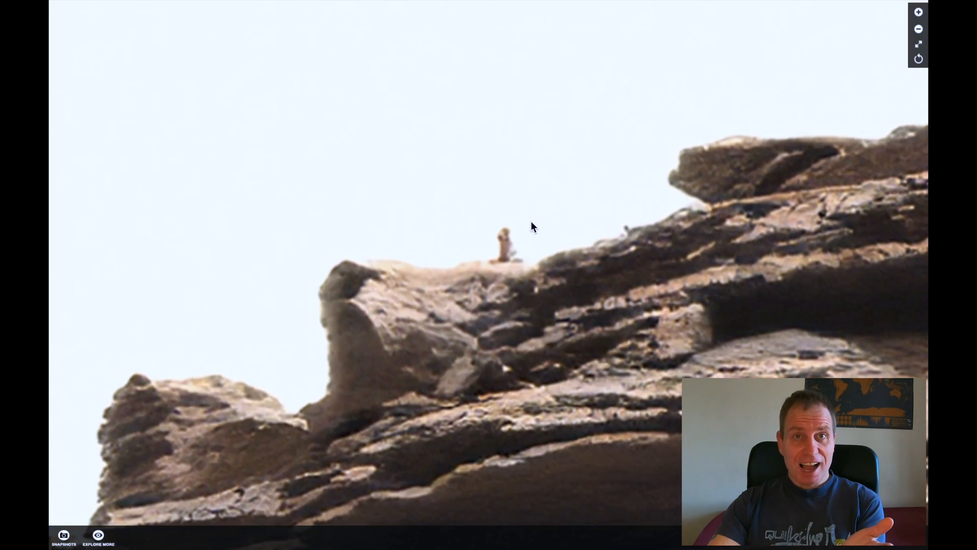
pyautogui.moveTo(508, 262)
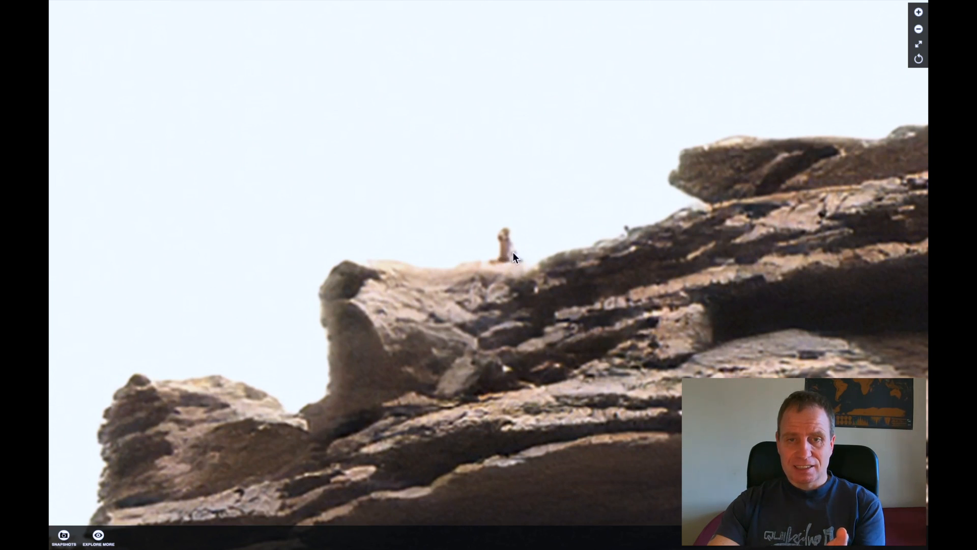
pyautogui.moveTo(508, 252)
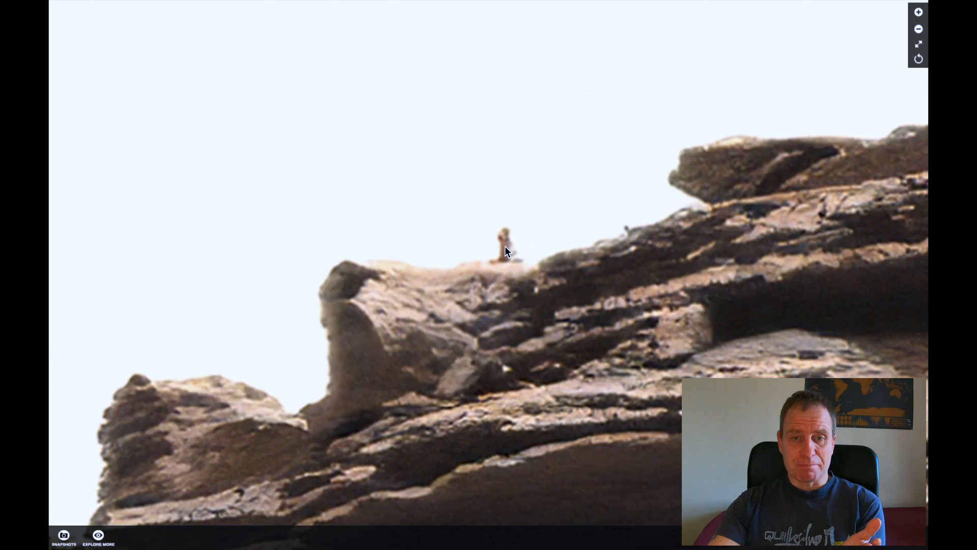
pyautogui.moveTo(507, 240)
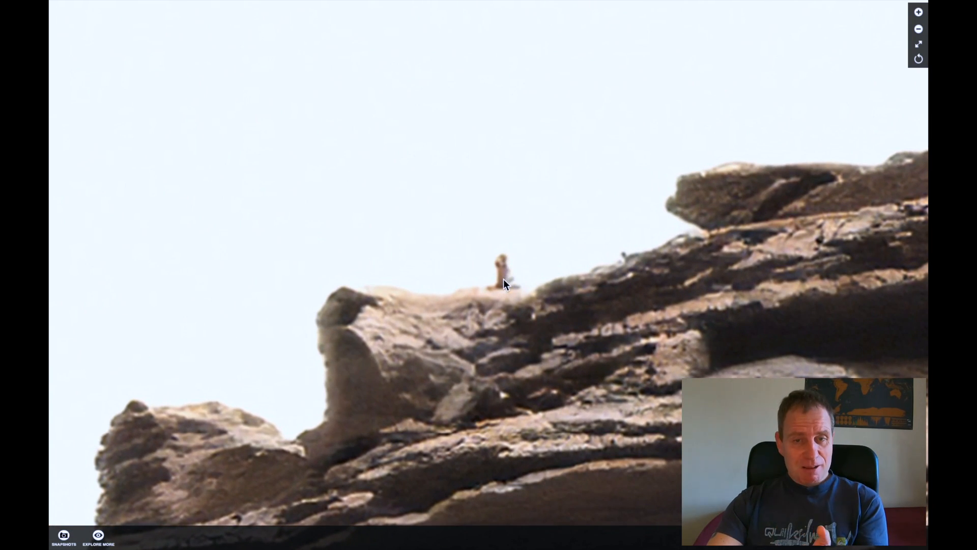
pyautogui.moveTo(487, 300)
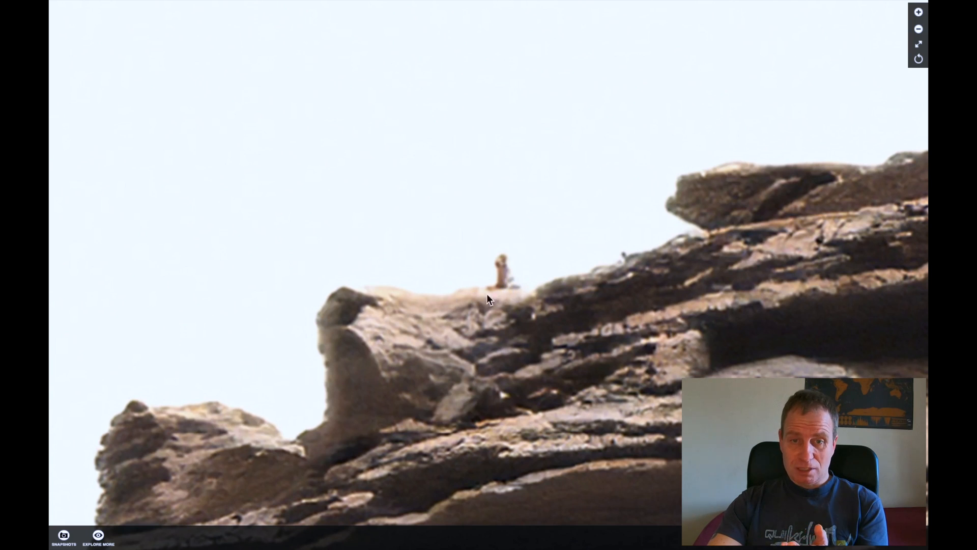
pyautogui.moveTo(502, 291)
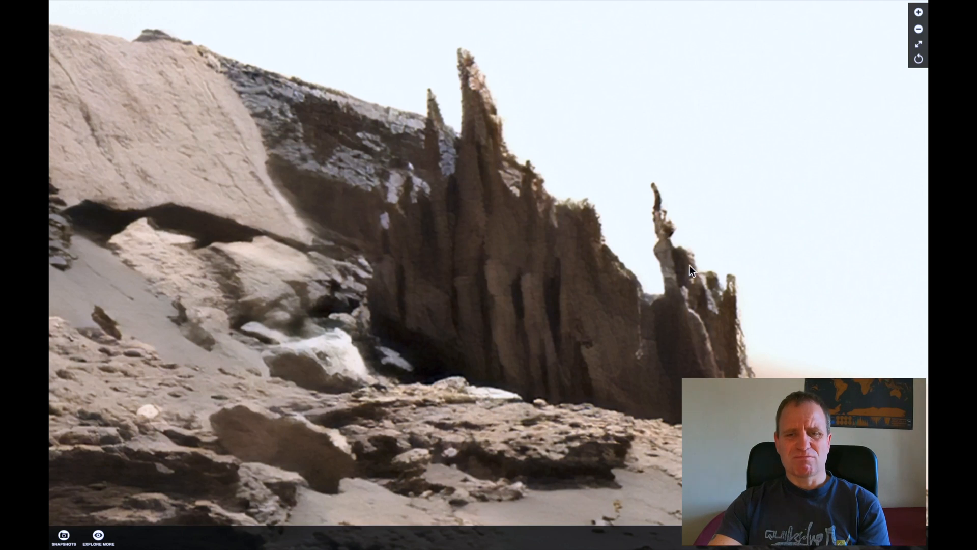
pyautogui.moveTo(478, 176)
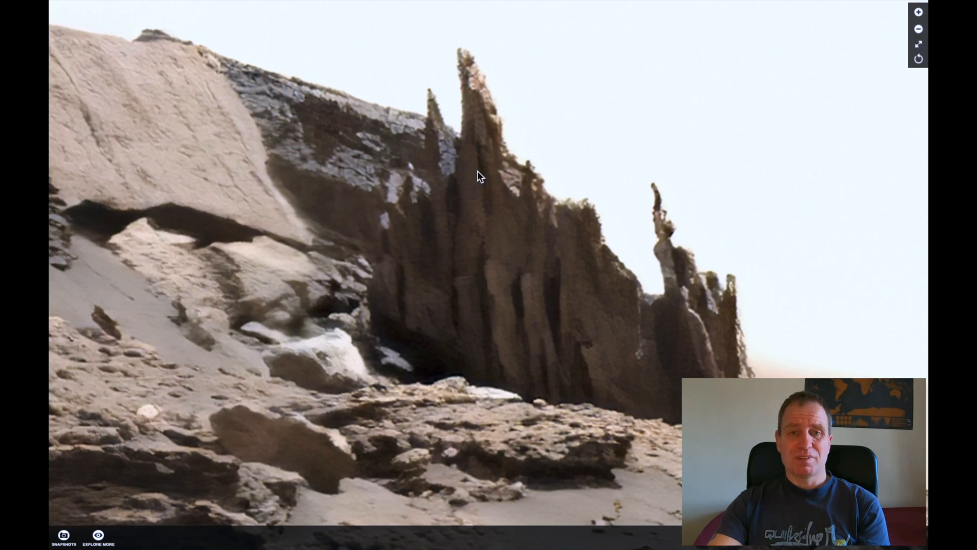
pyautogui.moveTo(487, 88)
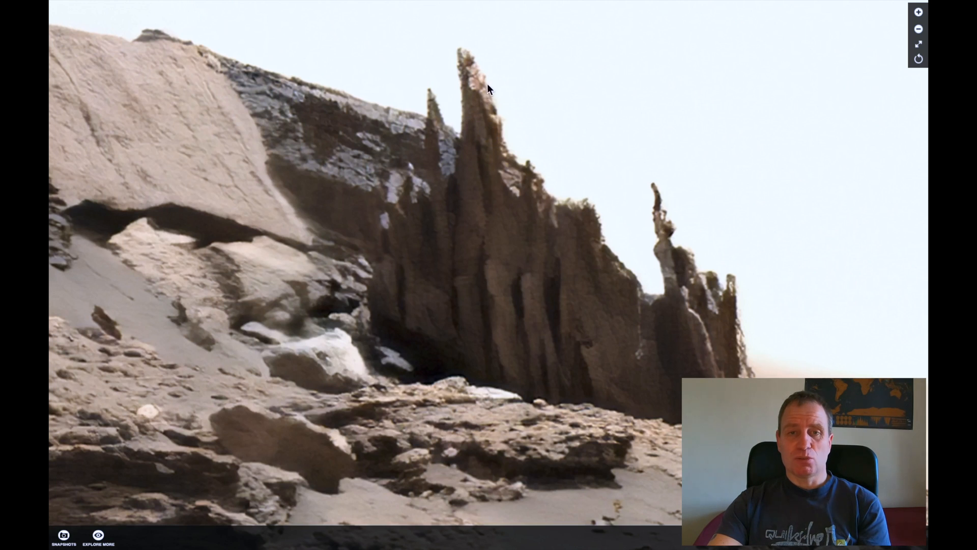
pyautogui.moveTo(539, 206)
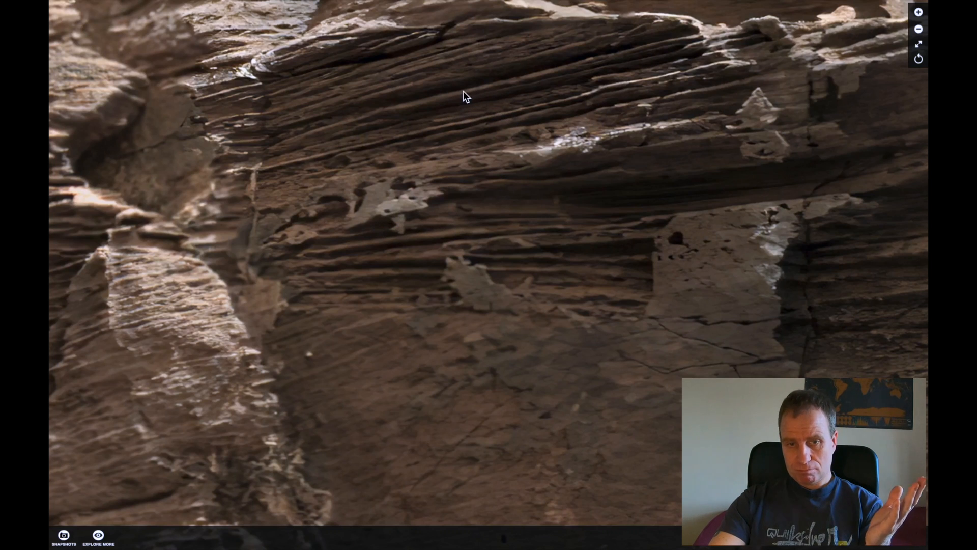
pyautogui.moveTo(548, 170)
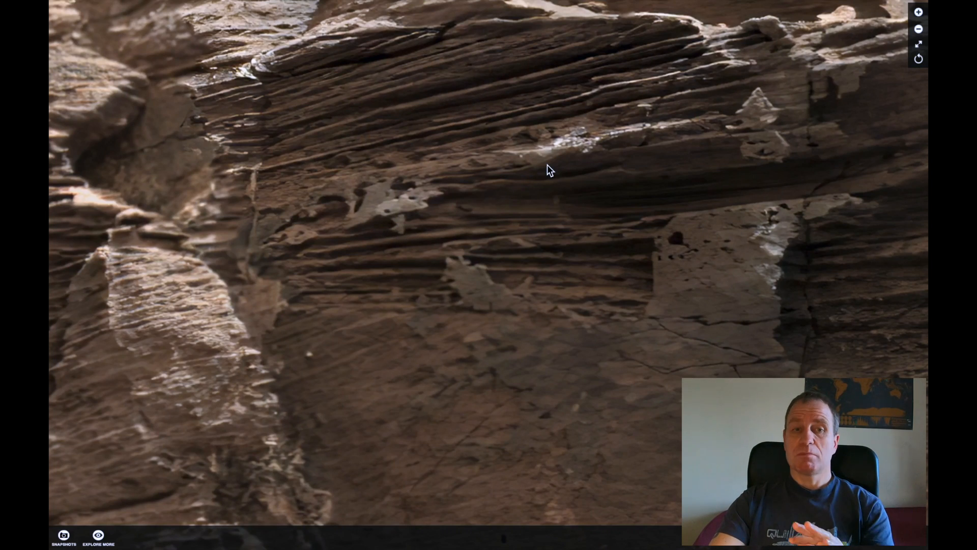
pyautogui.moveTo(505, 173)
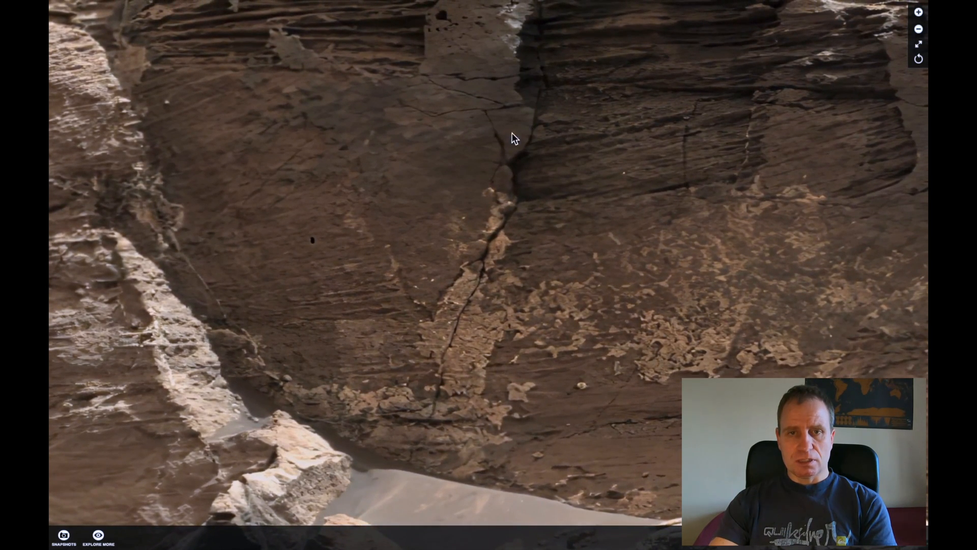
pyautogui.moveTo(404, 237)
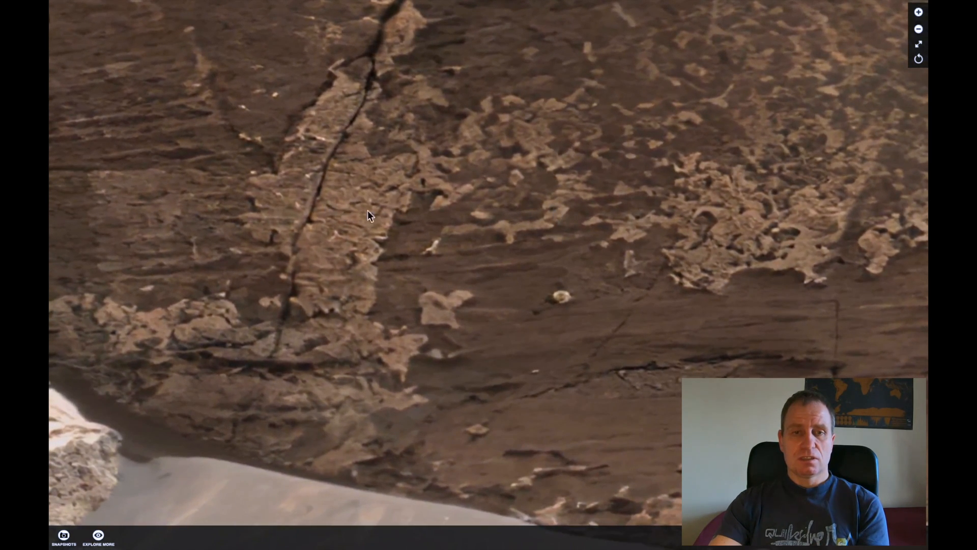
pyautogui.moveTo(312, 174)
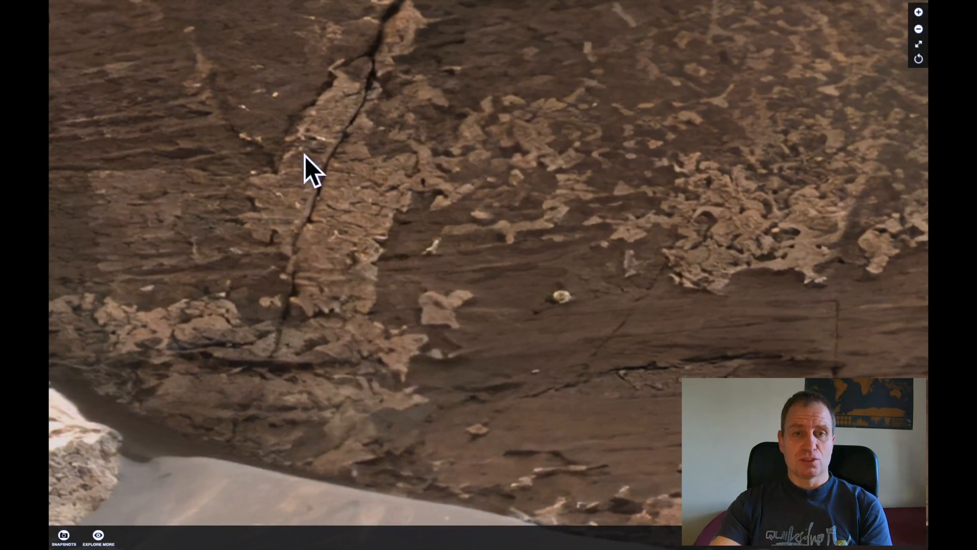
pyautogui.moveTo(792, 255)
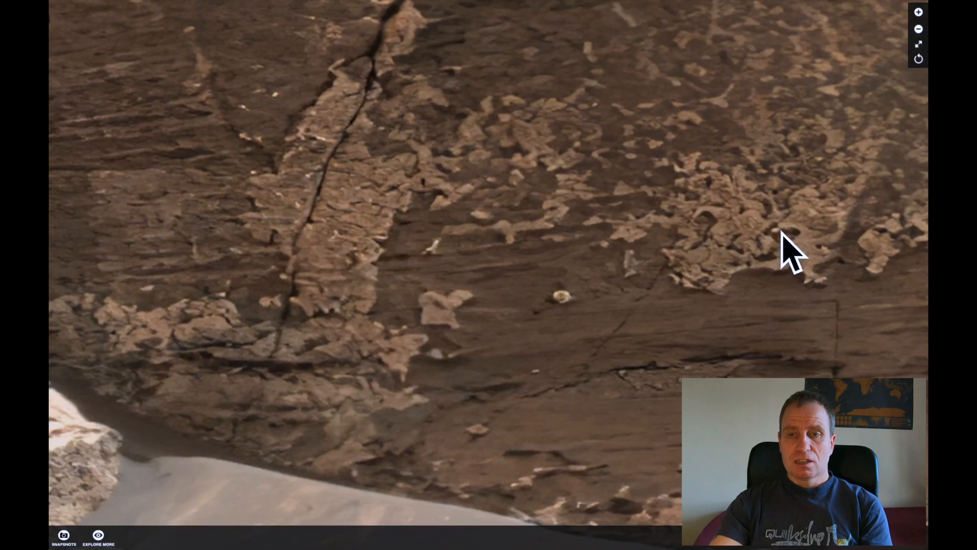
pyautogui.moveTo(645, 425)
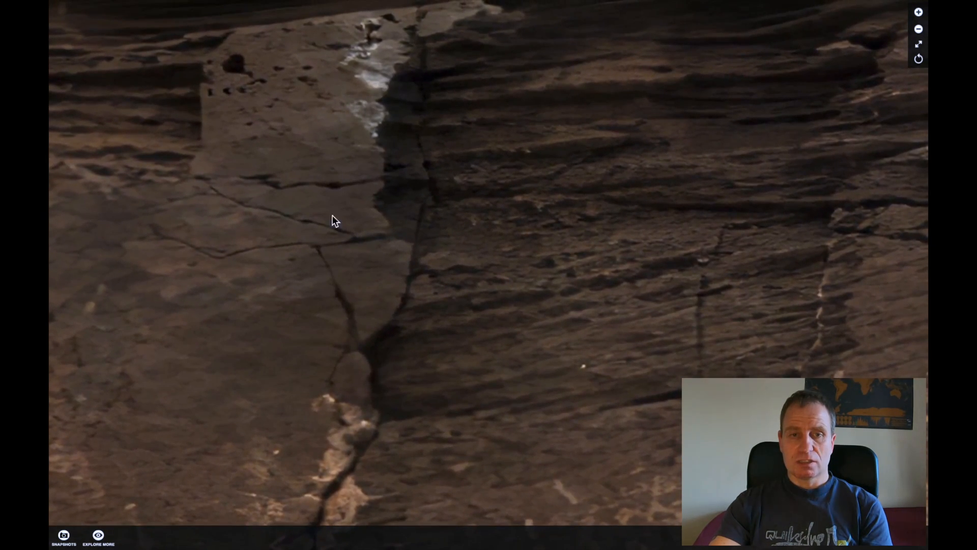
pyautogui.moveTo(508, 334)
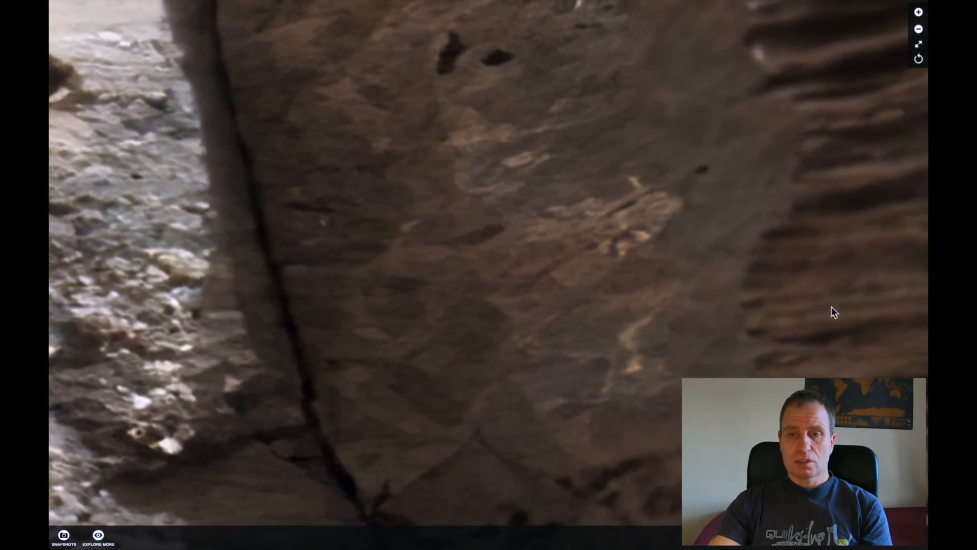
pyautogui.moveTo(614, 394)
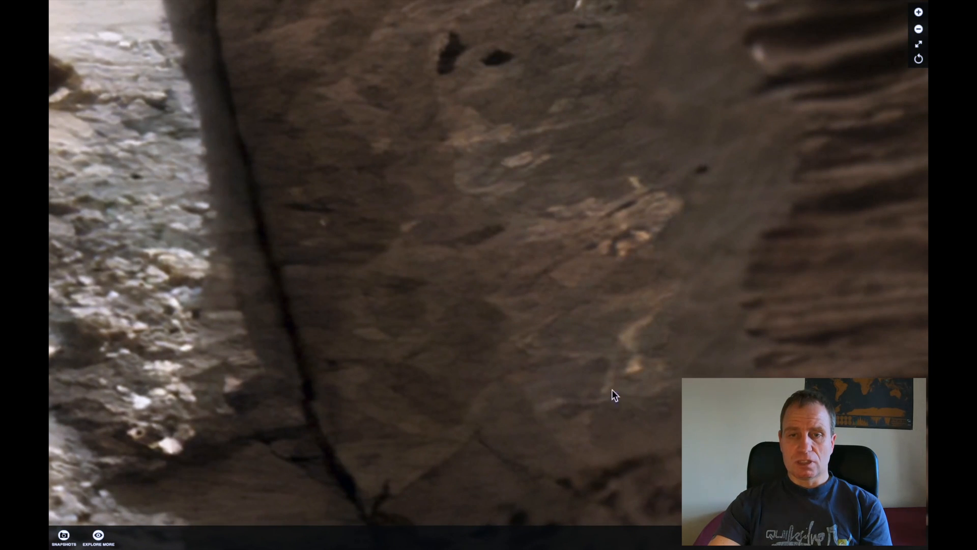
pyautogui.moveTo(632, 218)
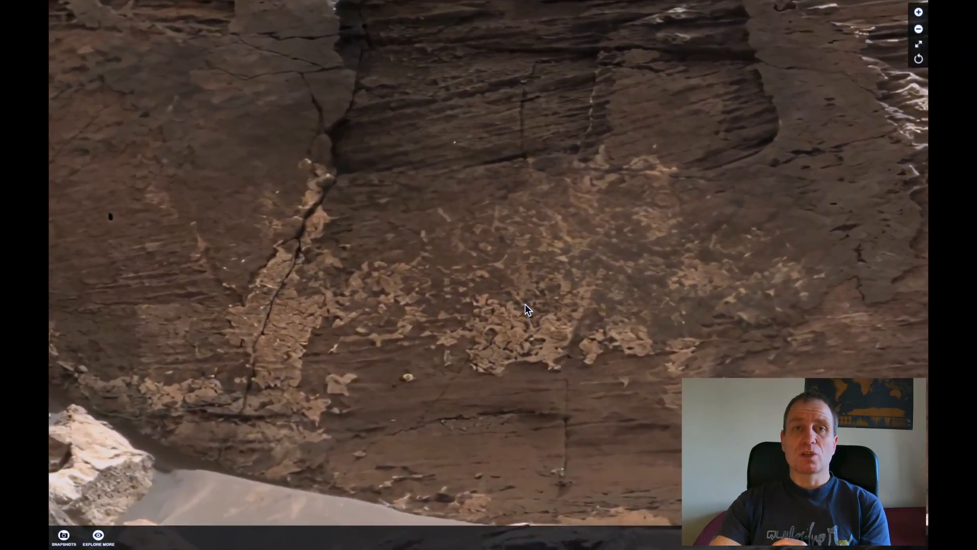
# Nudge the view across the layered rocky cliff beneath the sky.
pyautogui.moveTo(526, 310); pyautogui.dragTo(511, 320)
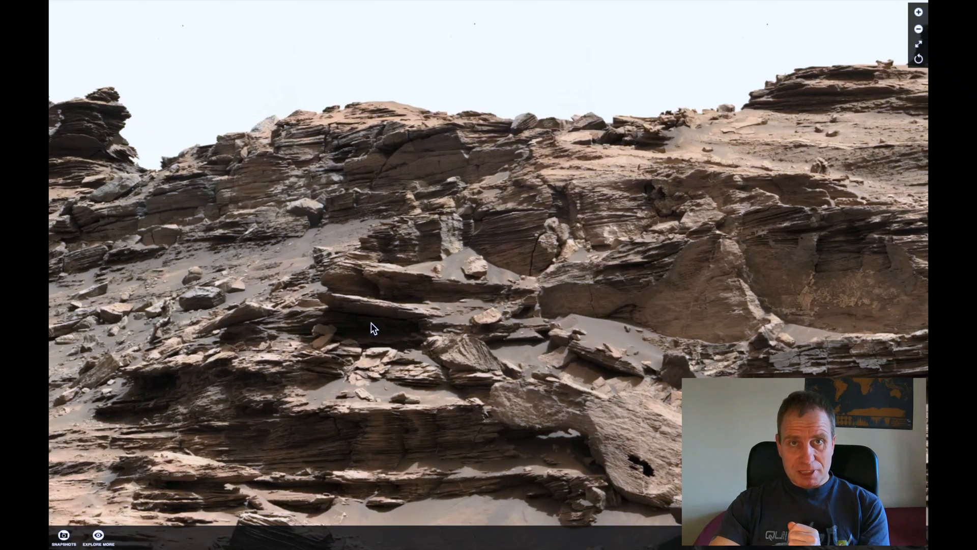
# Pan the panorama toward the rock overhang hiding the grid-textured shape.
pyautogui.moveTo(371, 329); pyautogui.dragTo(610, 297)
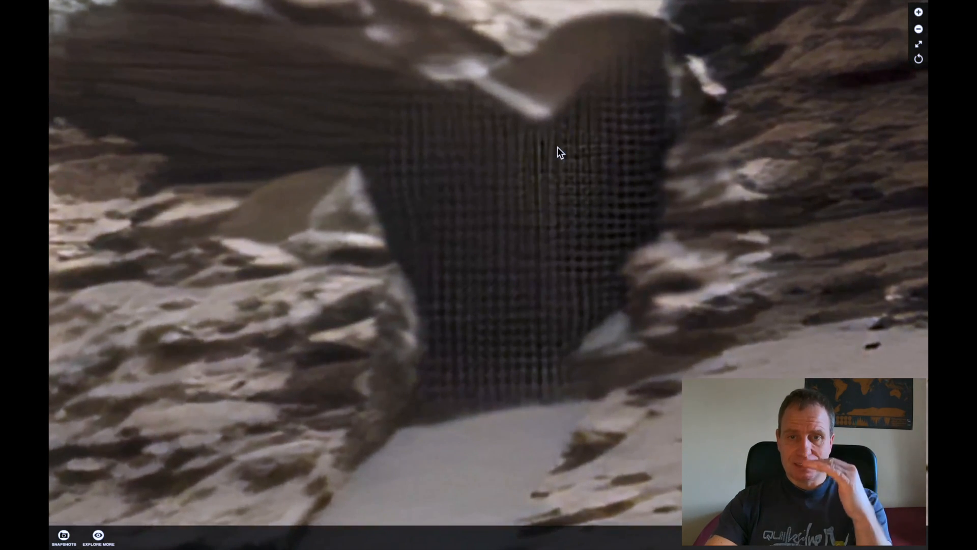
pyautogui.moveTo(567, 258)
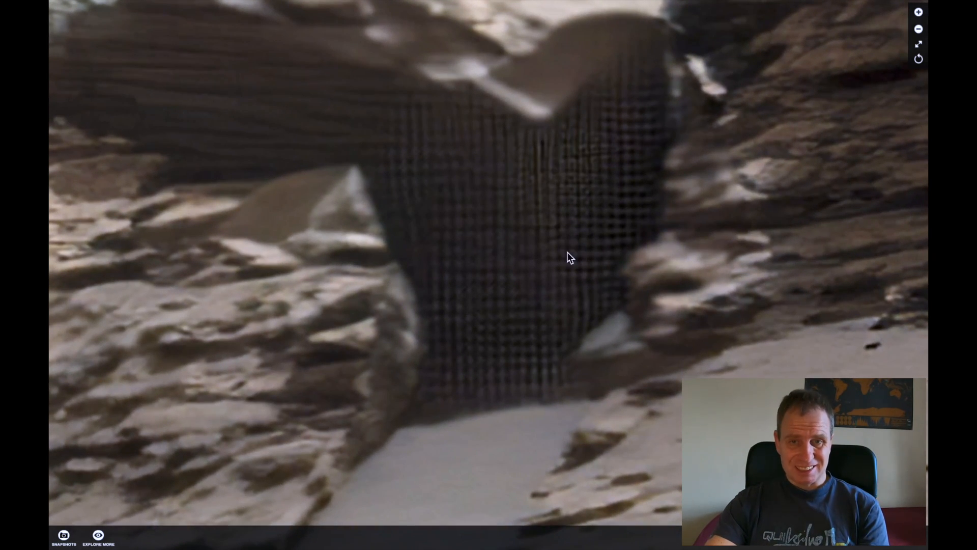
pyautogui.moveTo(573, 255)
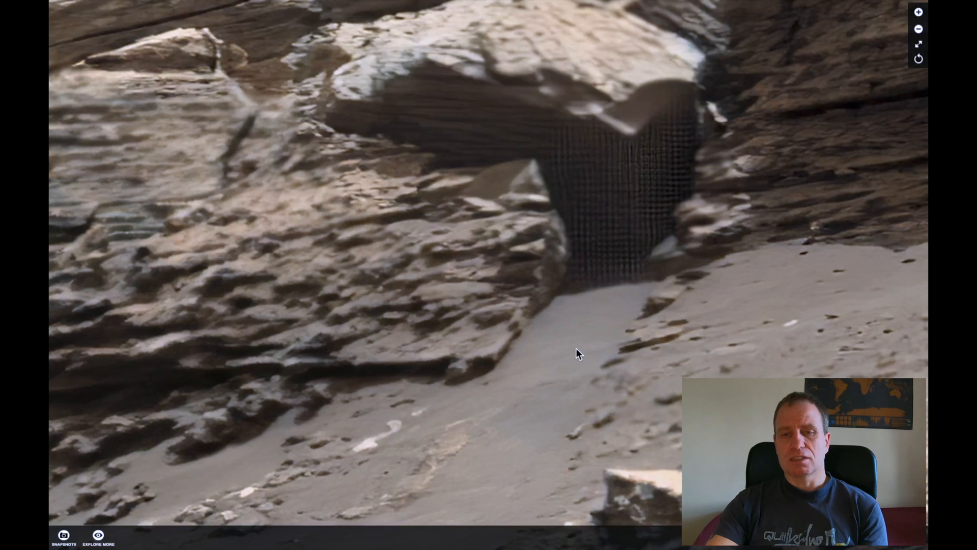
pyautogui.moveTo(647, 214)
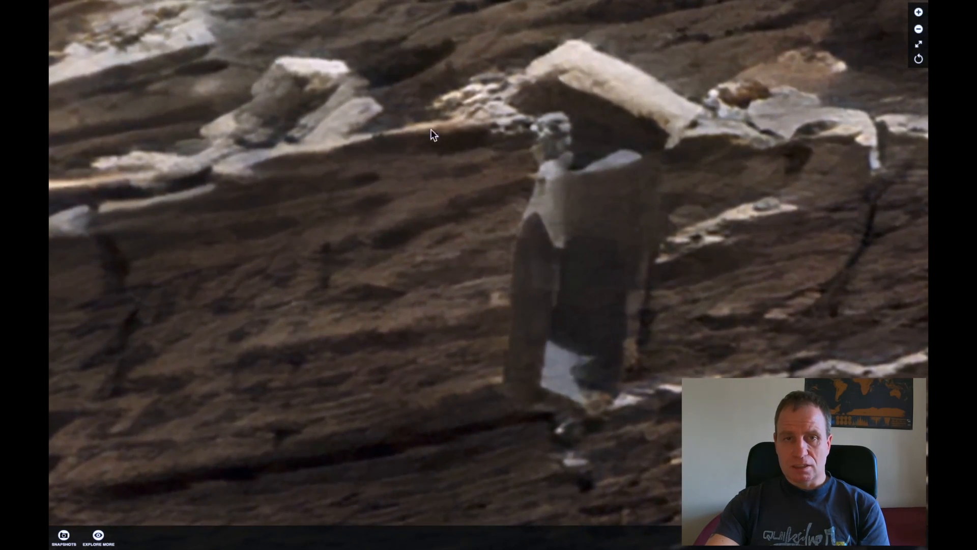
pyautogui.moveTo(604, 255)
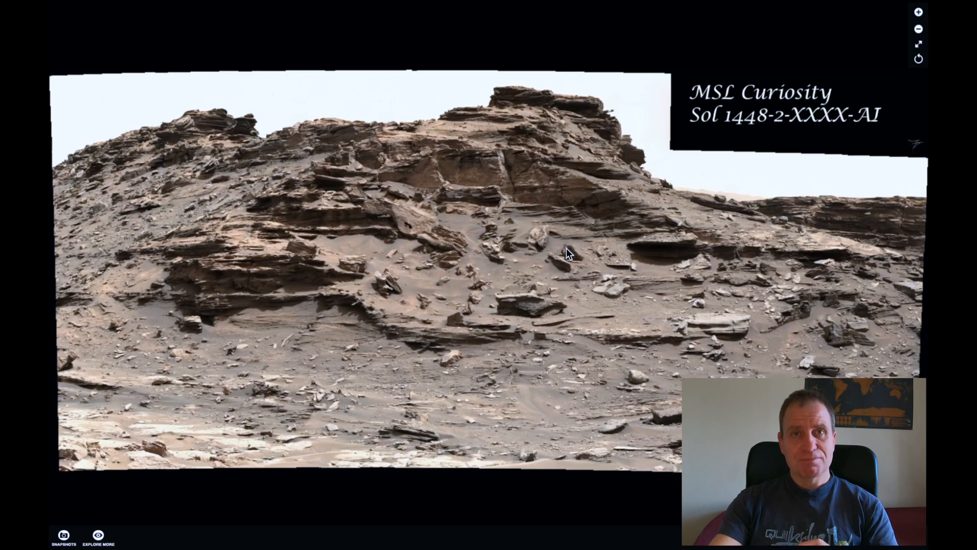
pyautogui.moveTo(573, 260)
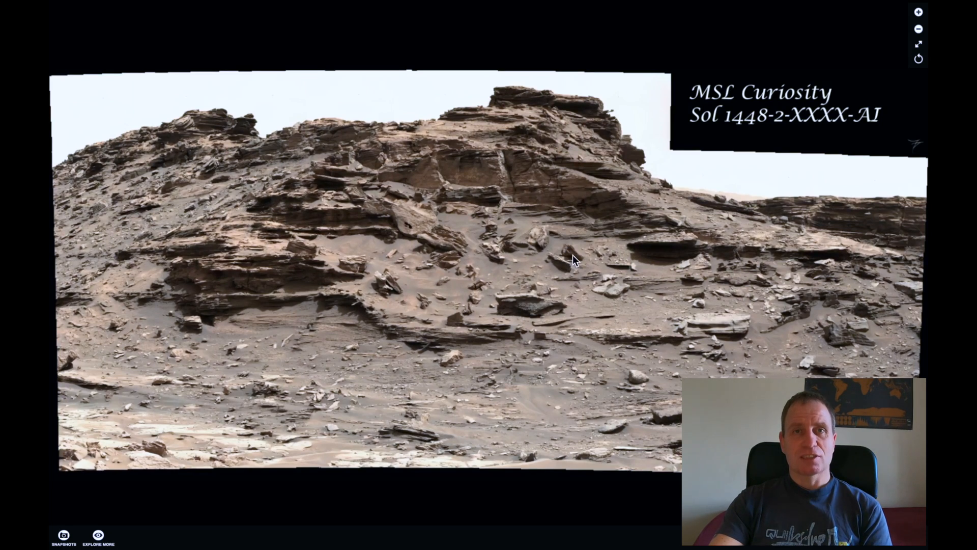